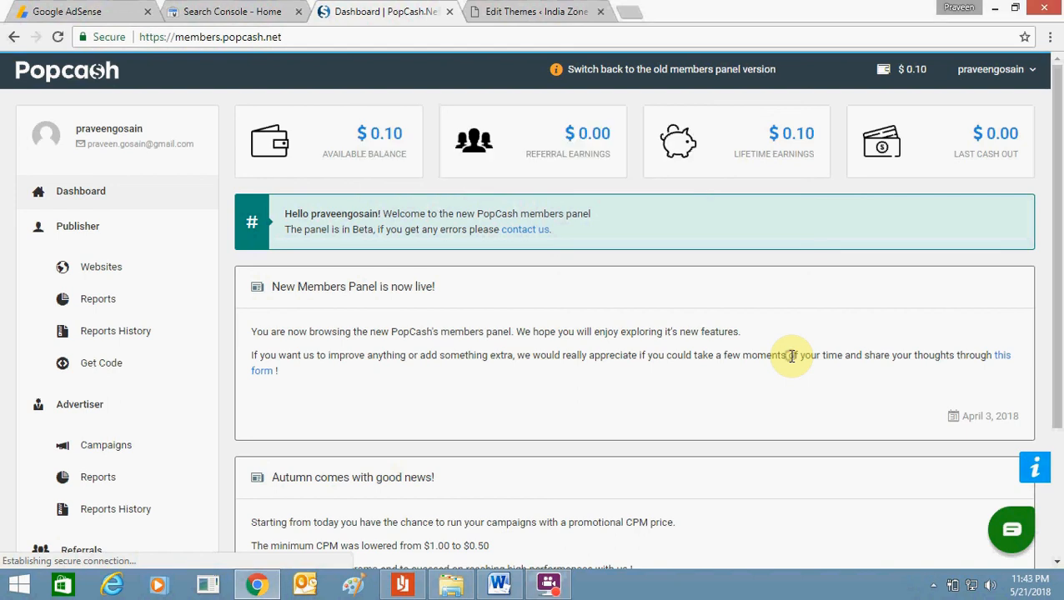
mouse_move(790, 355)
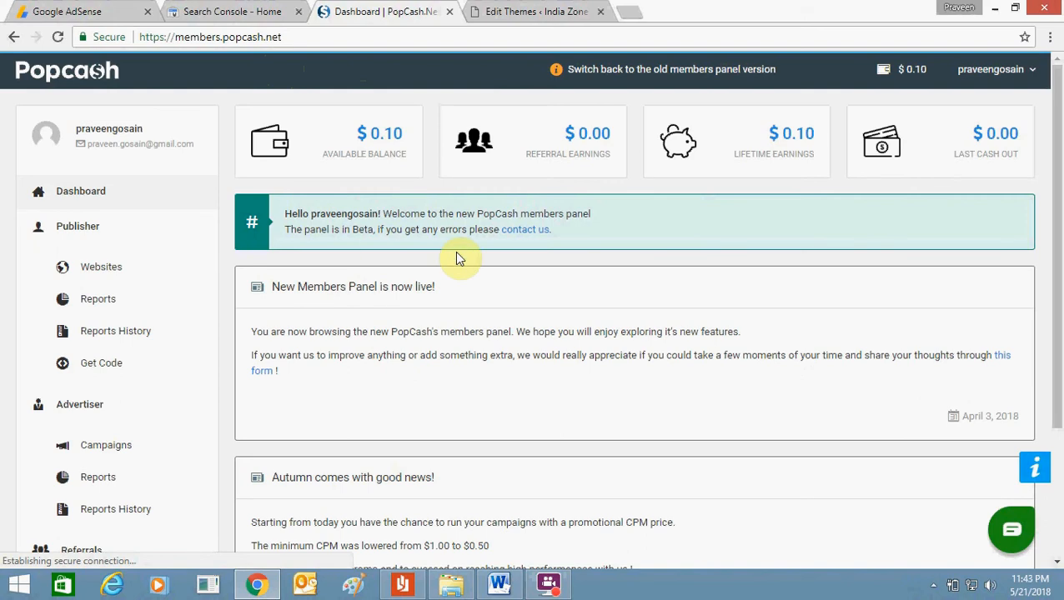
mouse_move(521, 360)
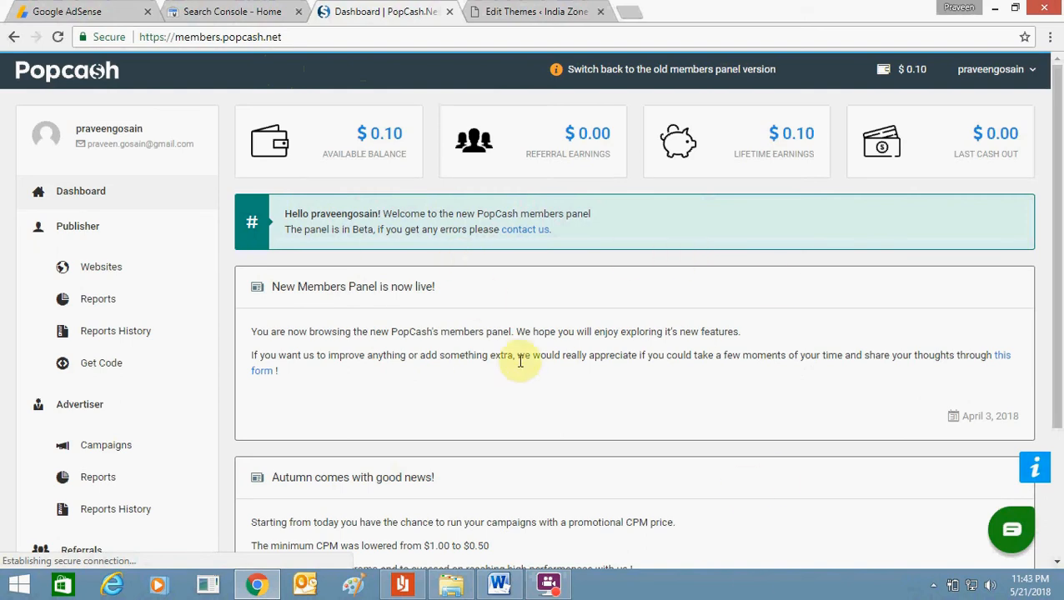
mouse_move(567, 297)
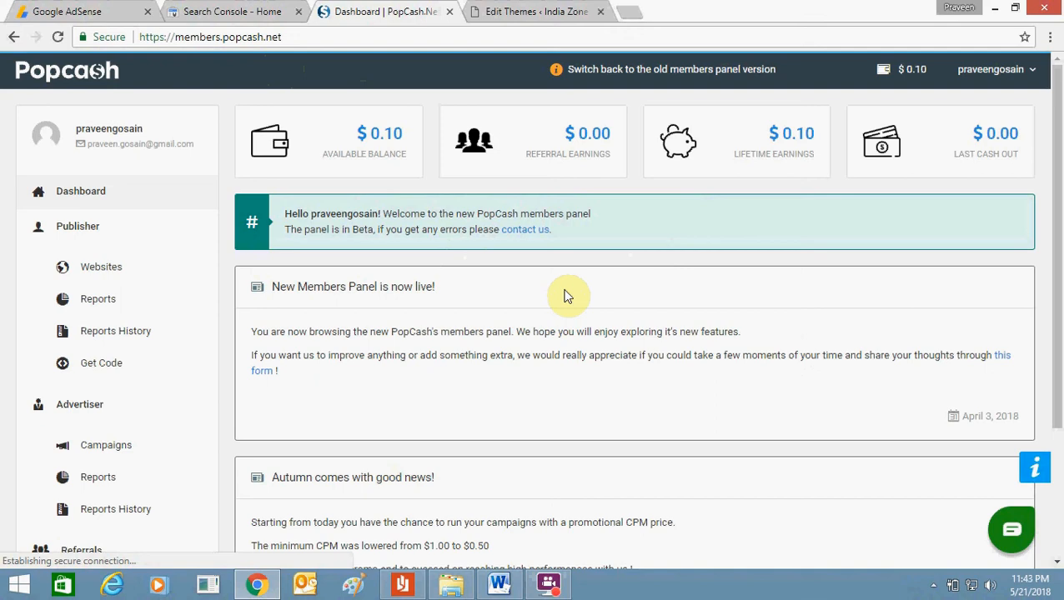
mouse_move(347, 120)
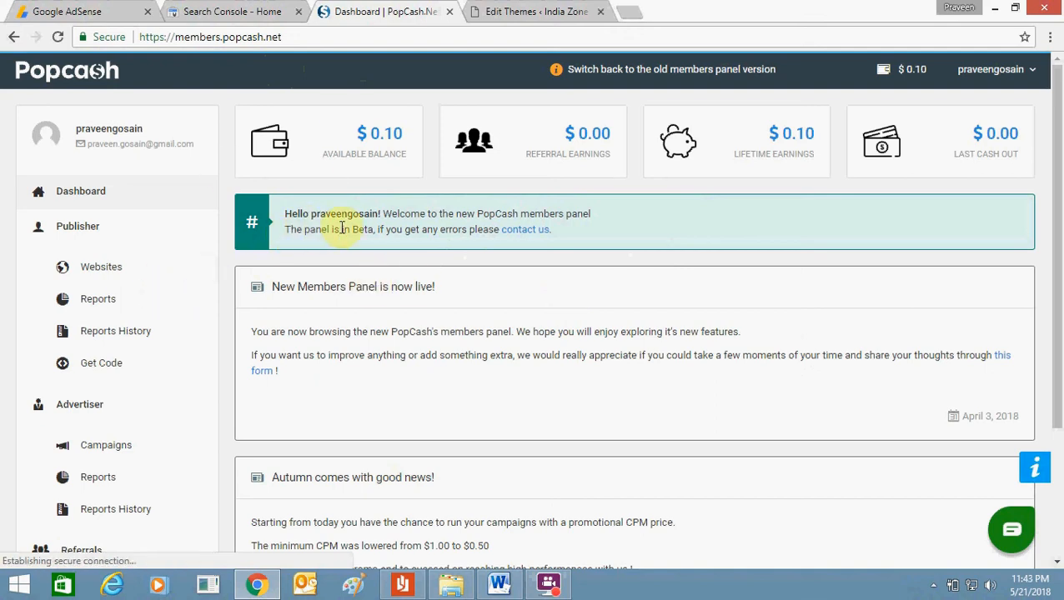
mouse_move(100, 267)
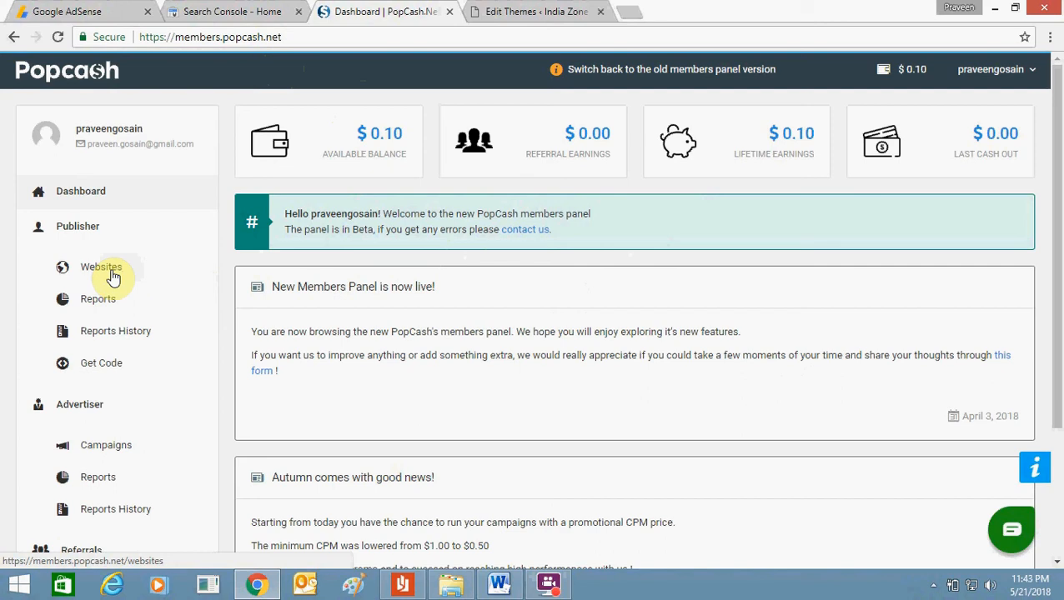
Step: Show the Publisher Websites table listing the two approved sites including indiazone.net
click(100, 267)
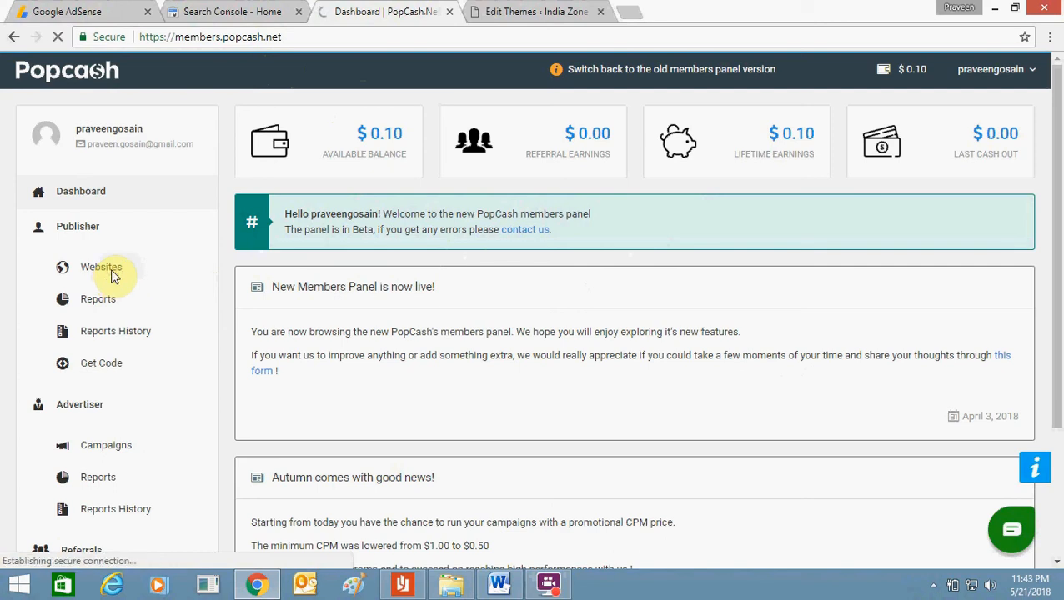
click(100, 267)
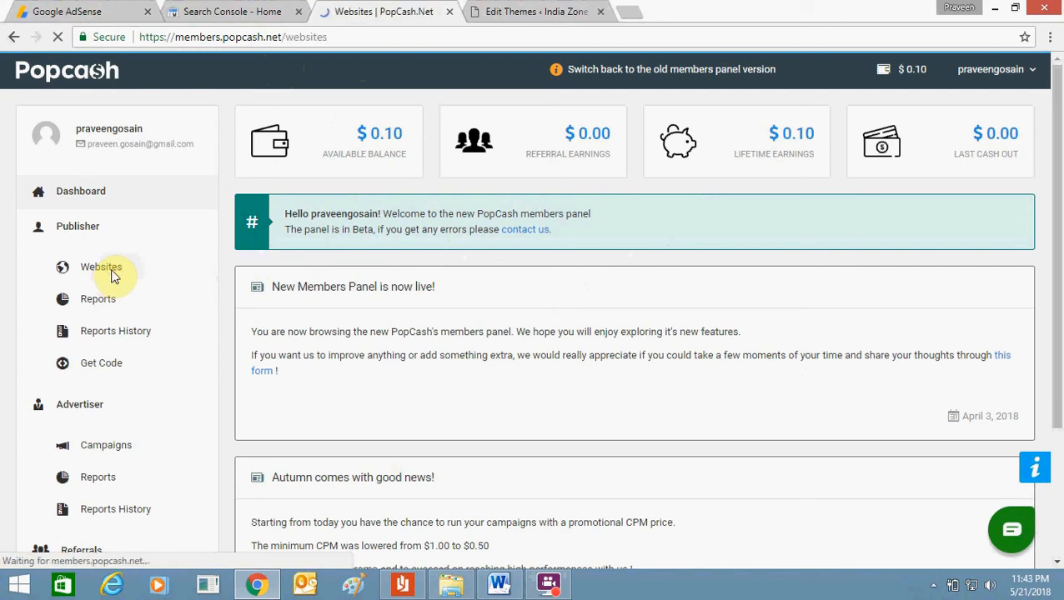
click(101, 266)
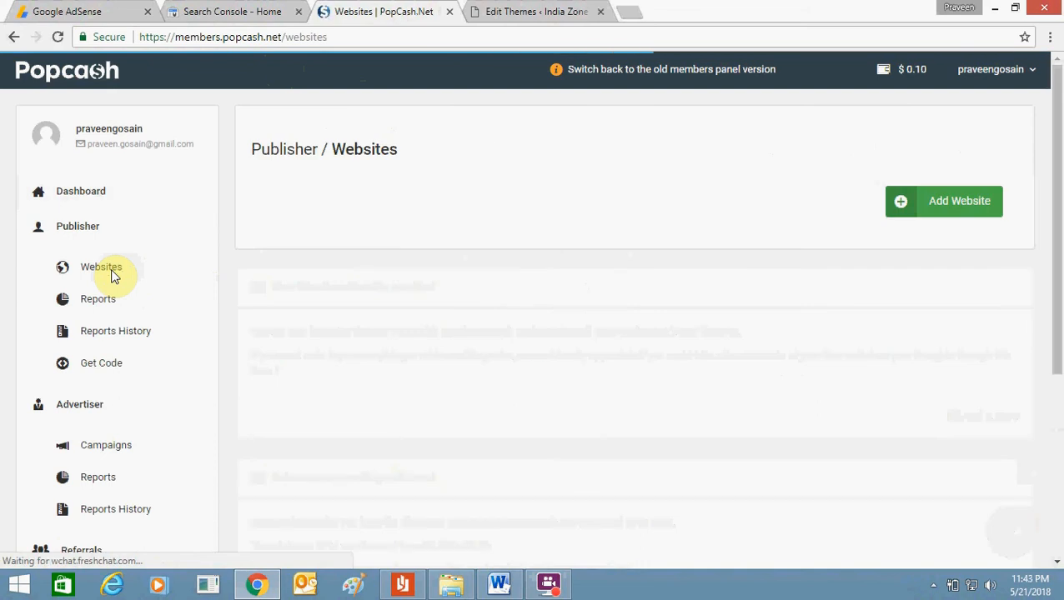
click(100, 267)
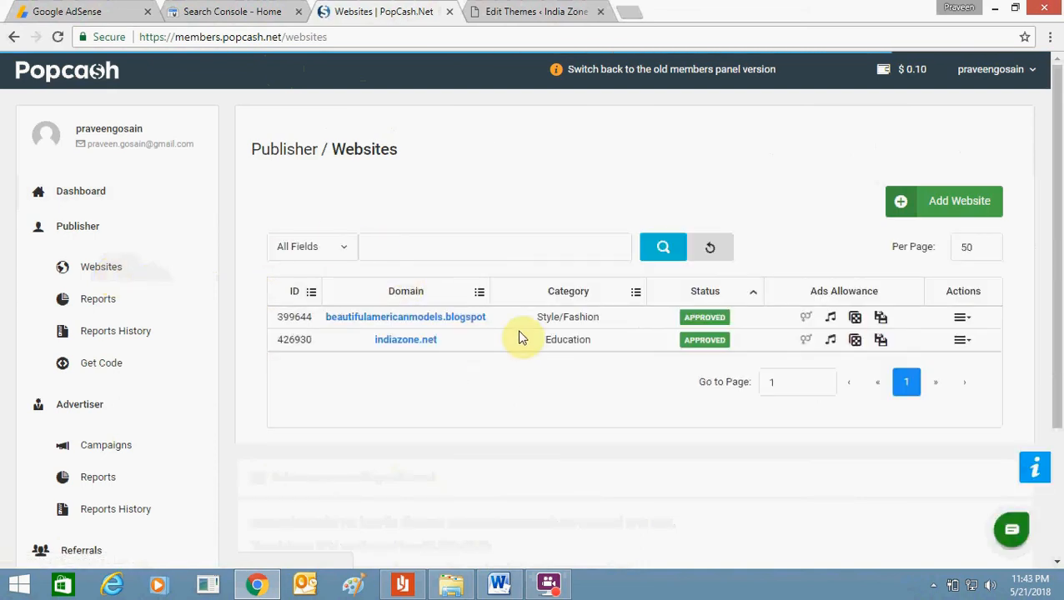
mouse_move(507, 380)
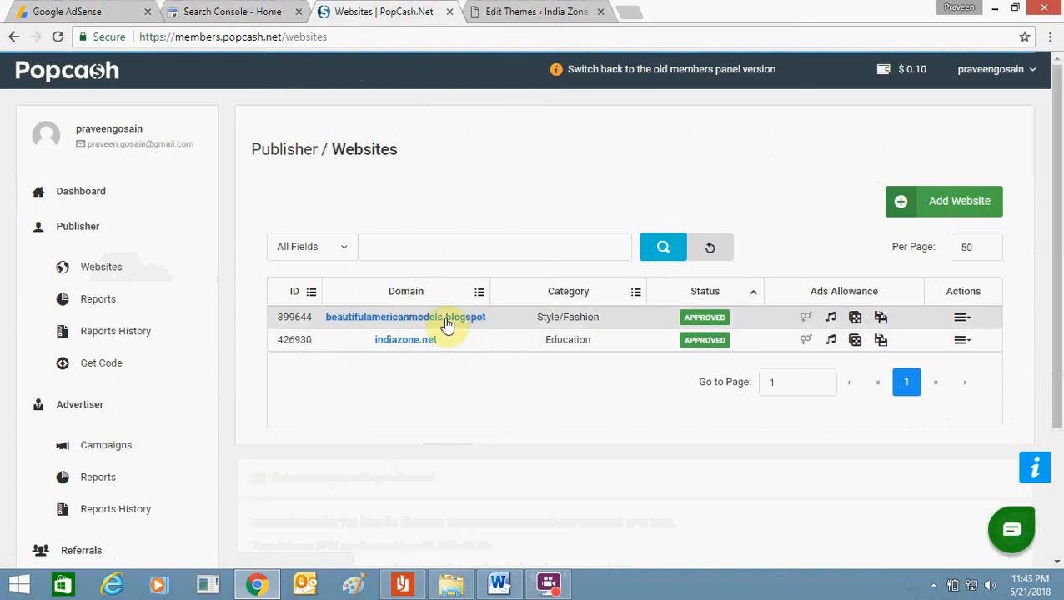
mouse_move(406, 340)
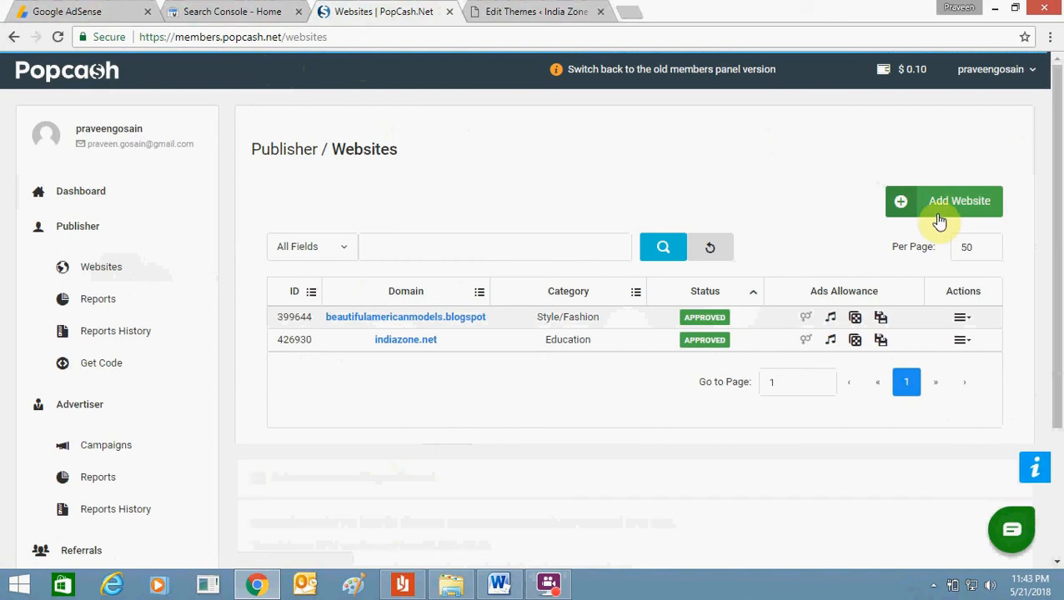
mouse_move(942, 214)
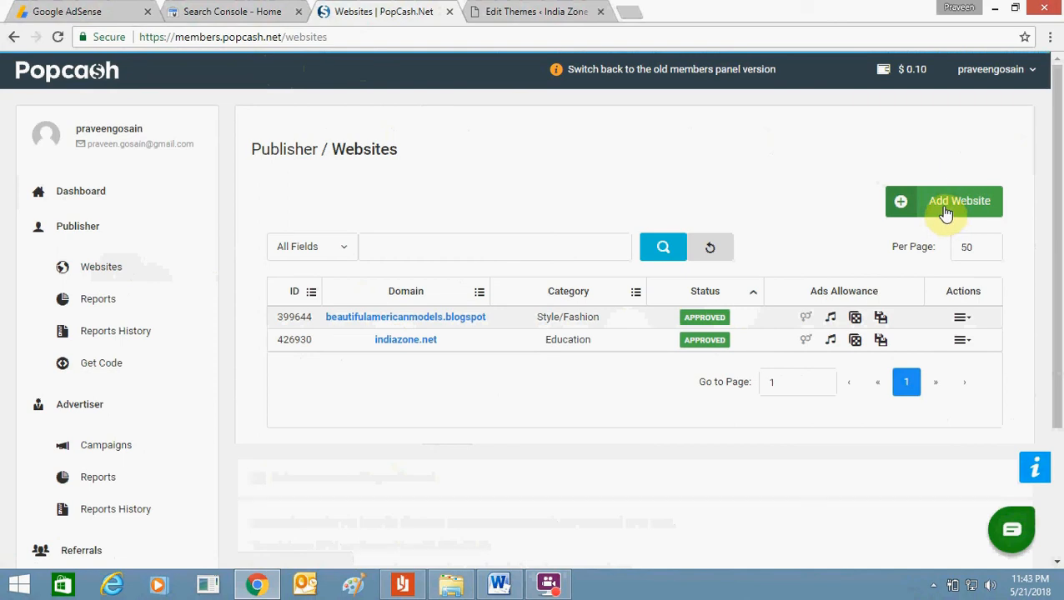
click(944, 200)
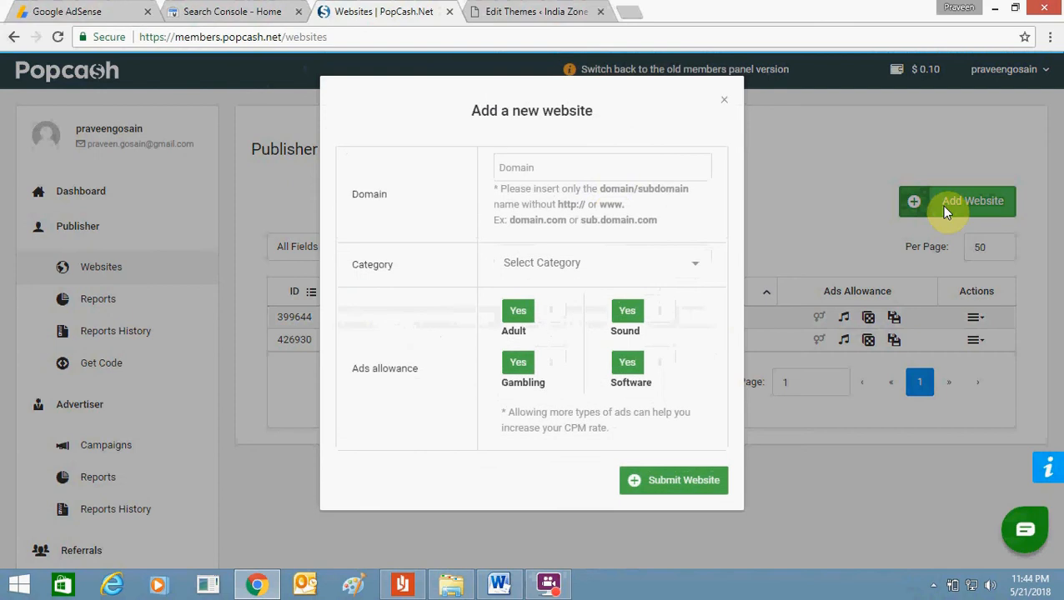
click(594, 167)
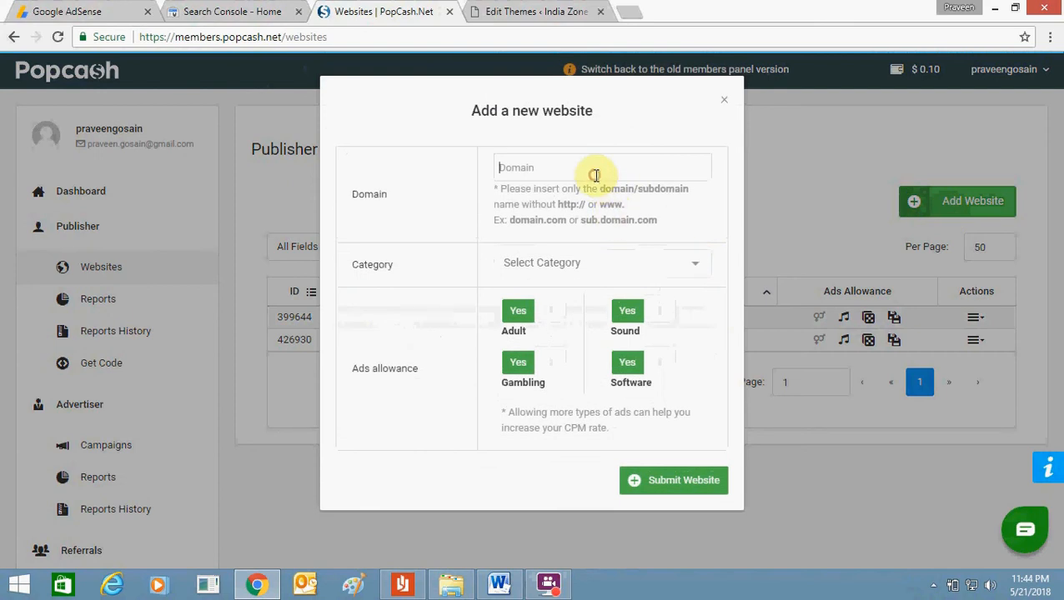
mouse_move(661, 500)
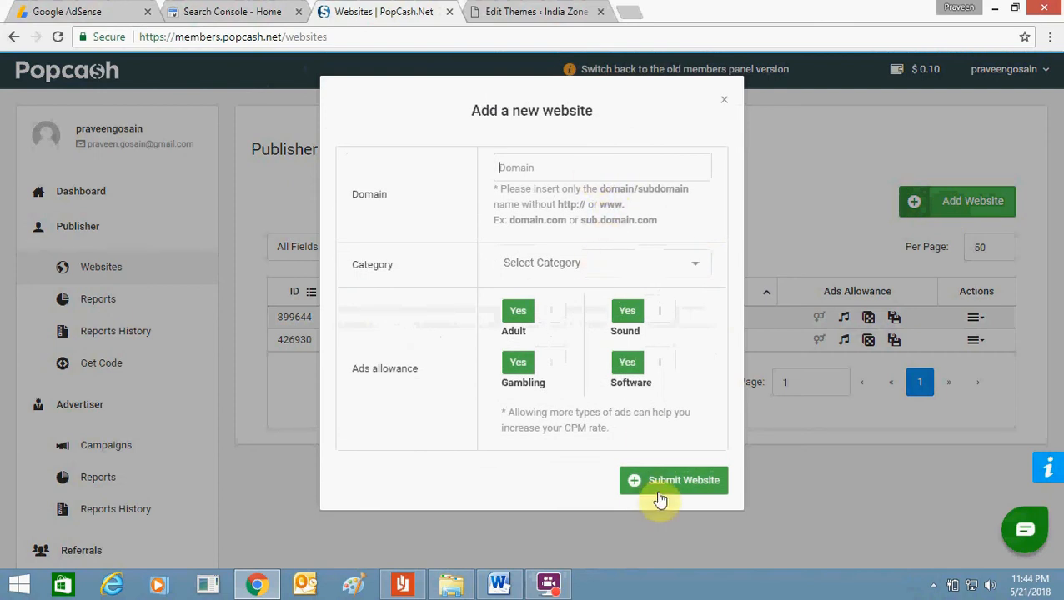
click(724, 100)
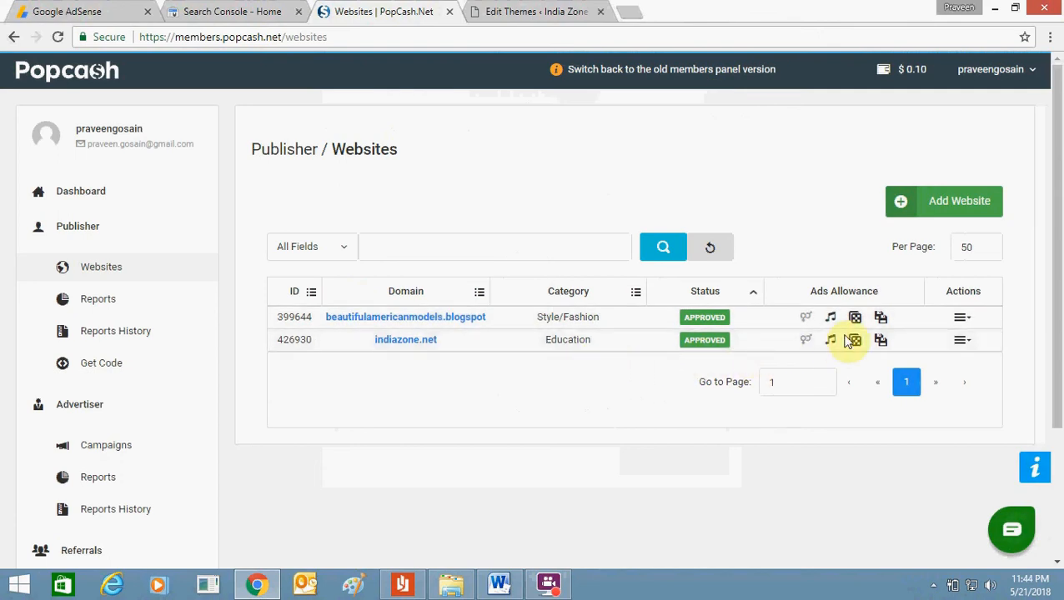
Step: Copy the indiazone.net ad script from Get Code and move to the WordPress theme editor
click(961, 340)
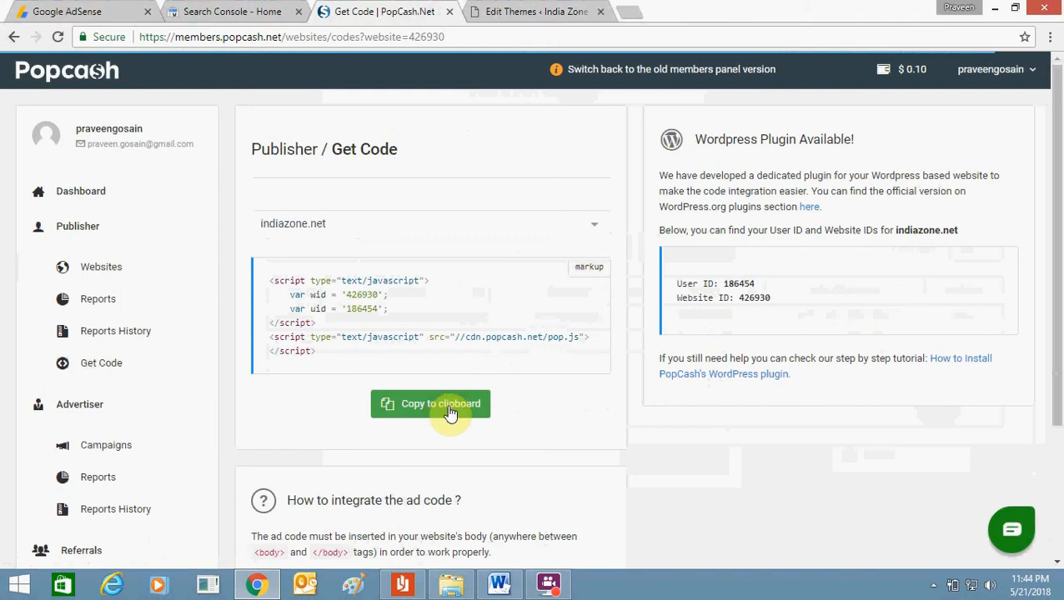
click(431, 404)
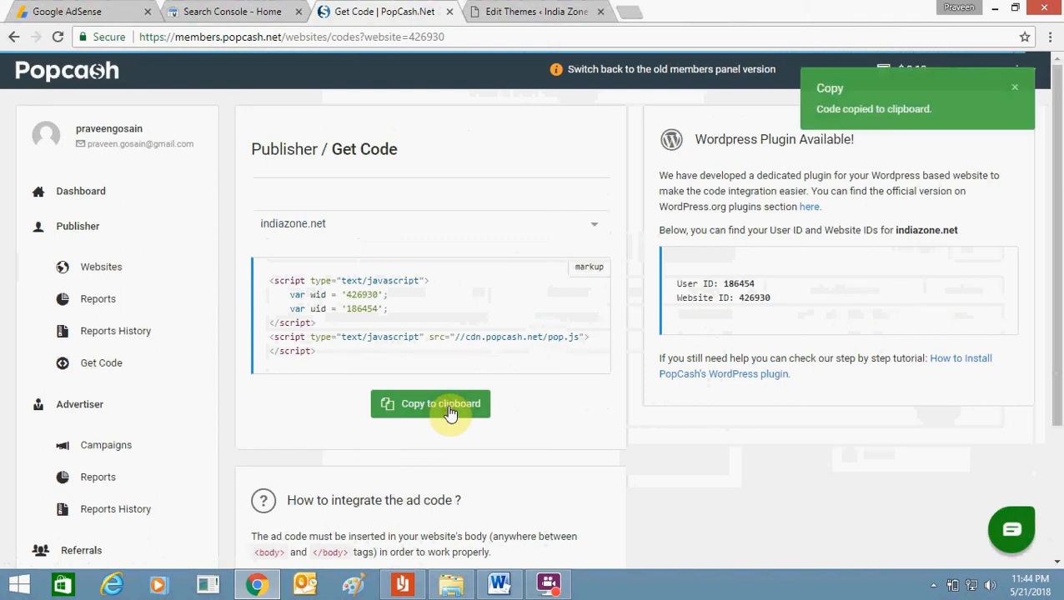
mouse_move(525, 70)
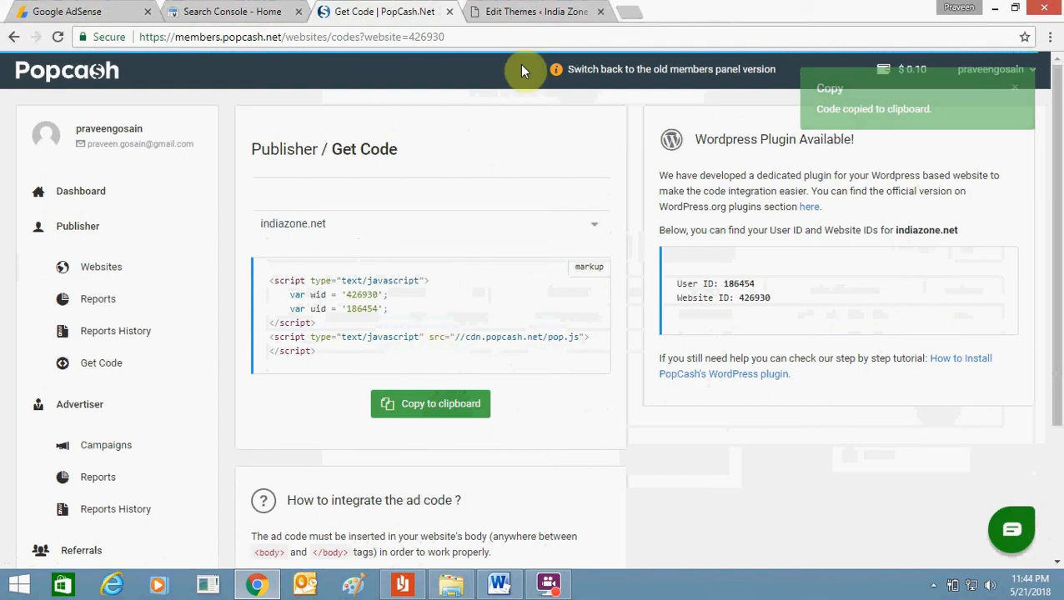
click(535, 11)
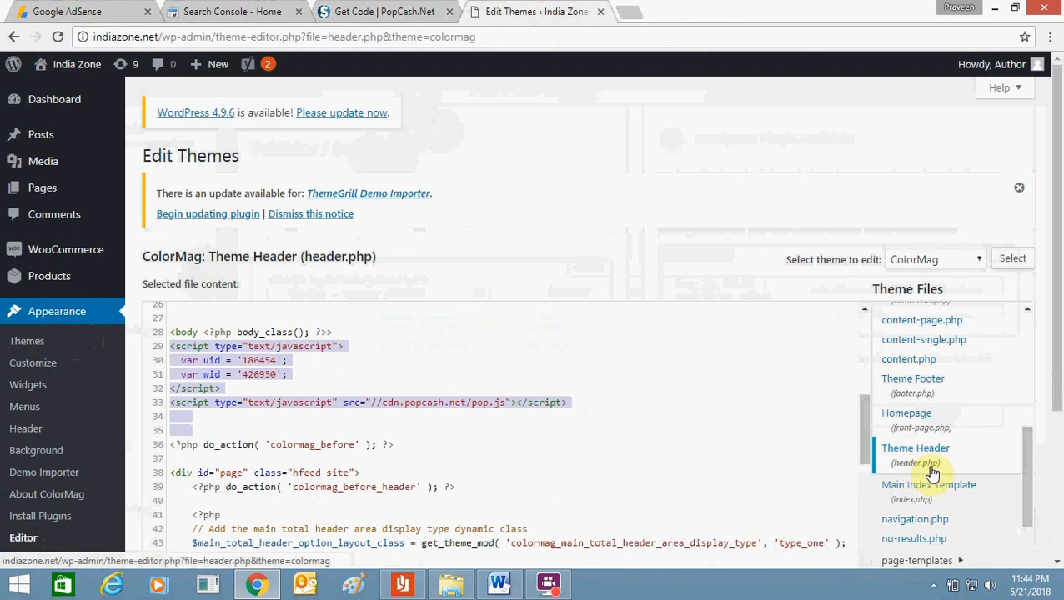
click(380, 10)
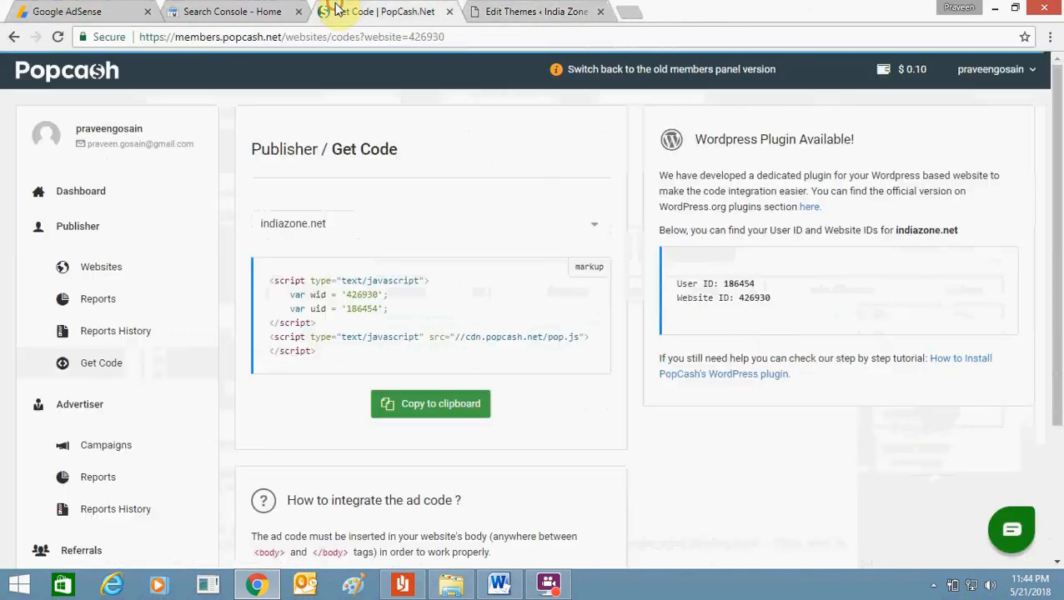
scroll(down, 3)
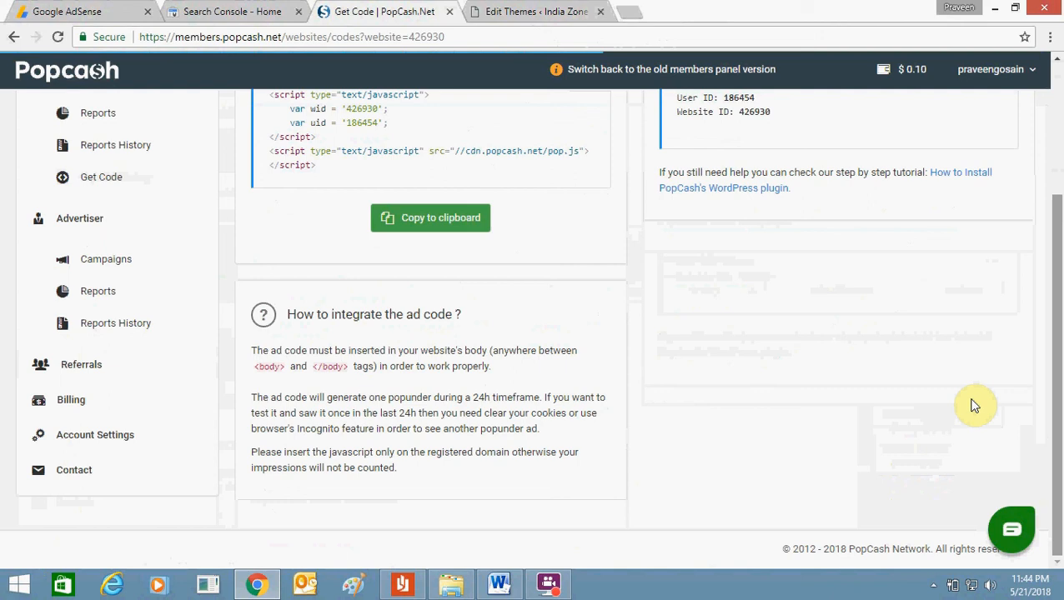
mouse_move(362, 333)
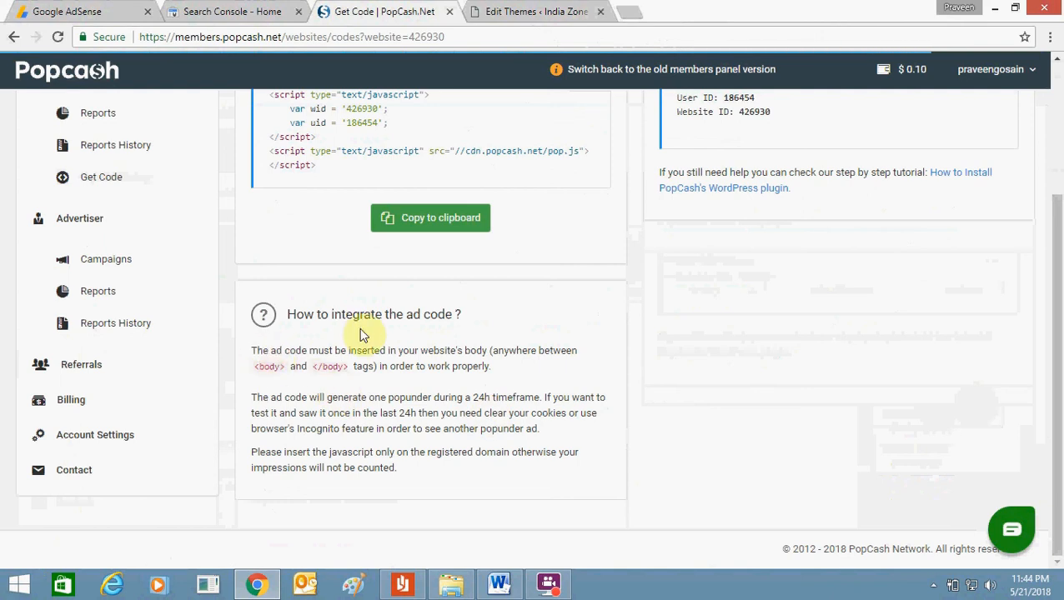
mouse_move(397, 333)
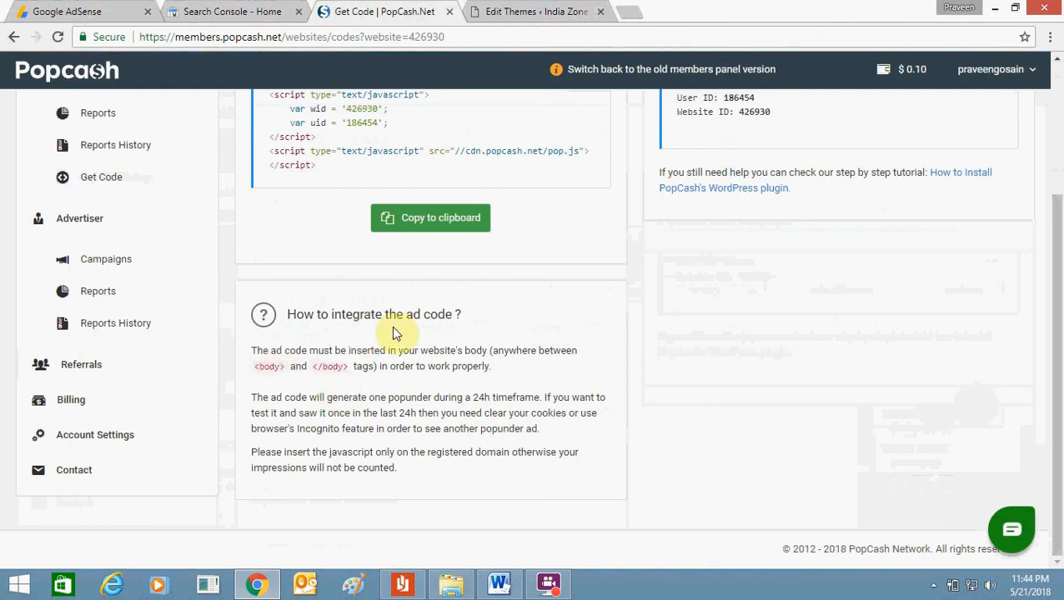
mouse_move(353, 367)
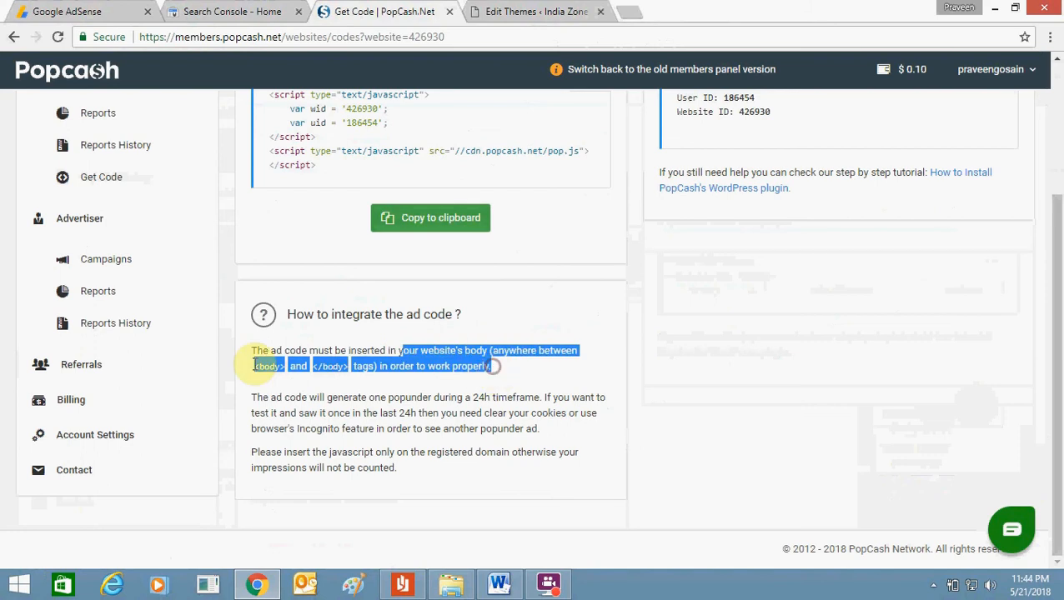
click(269, 367)
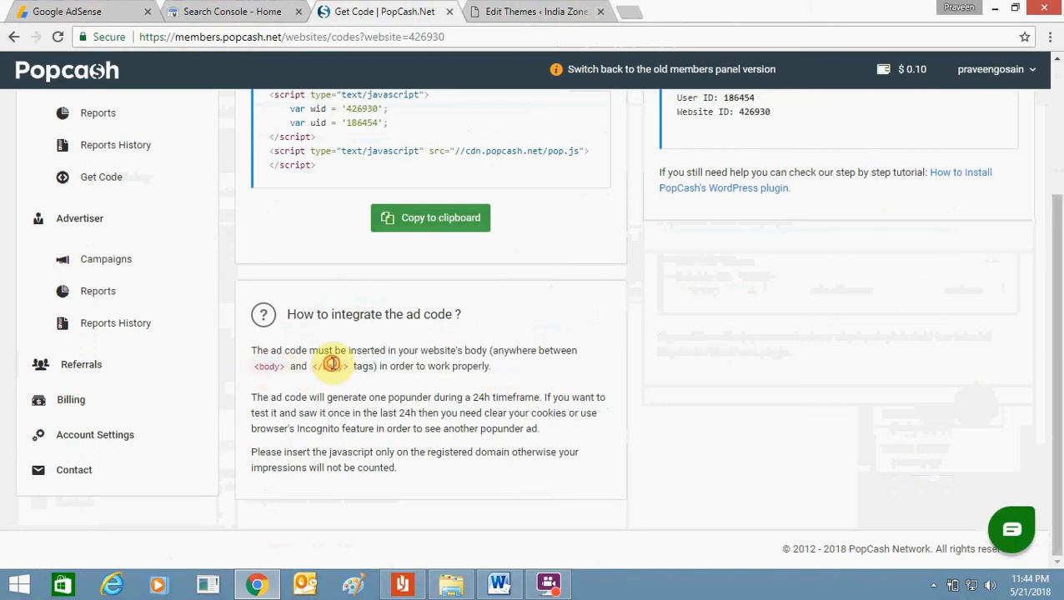
double_click(332, 367)
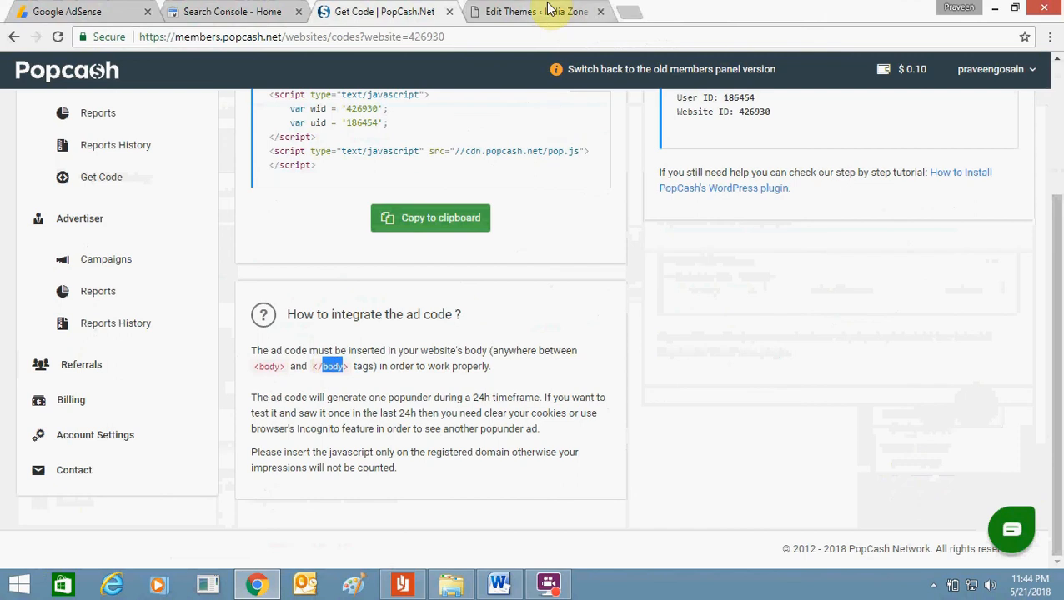
Step: Confirm the PopCash script sits after the opening body tag in header.php, then return to PopCash
click(526, 11)
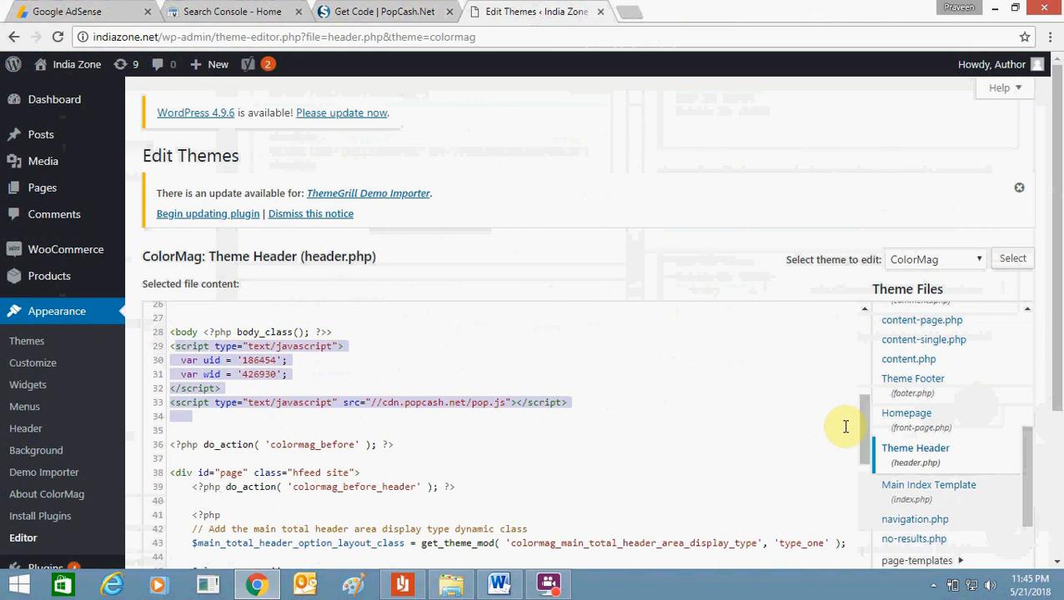
scroll(down, 3)
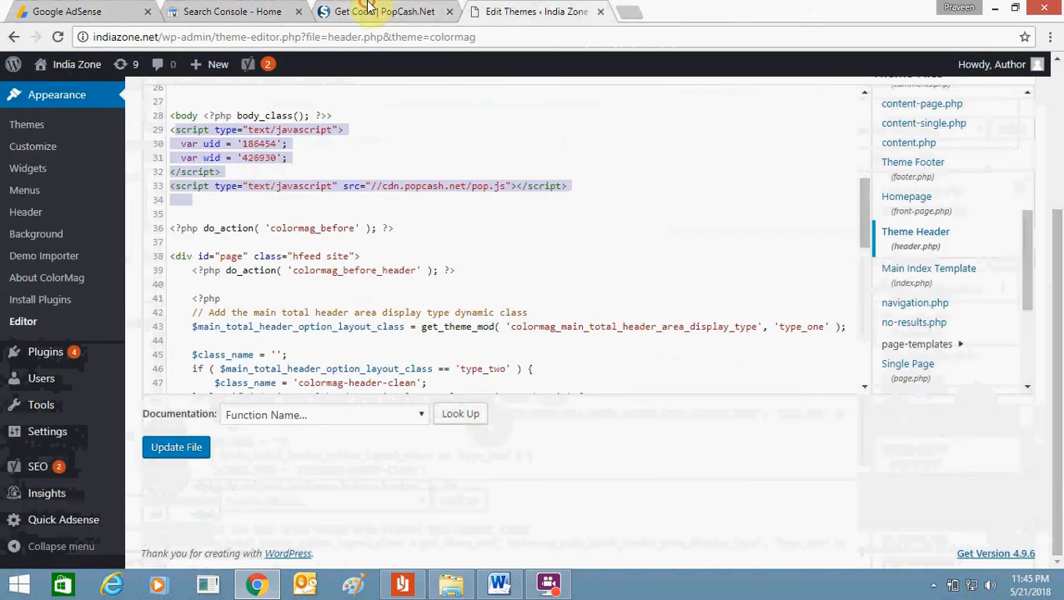
click(384, 10)
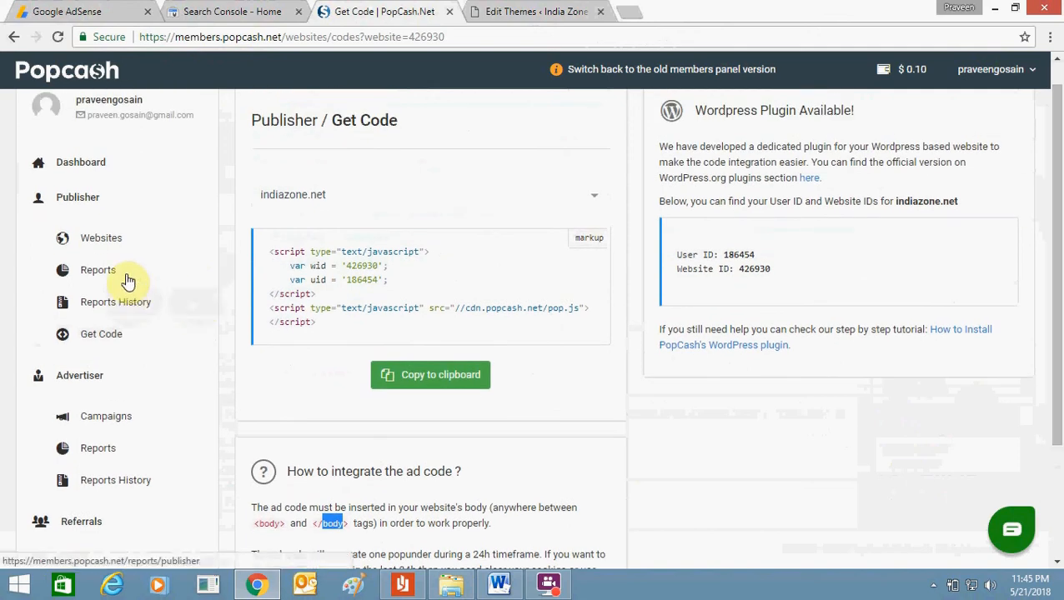
Step: View both approved sites in Publisher Websites, then move to the Edit Themes browser window
click(100, 236)
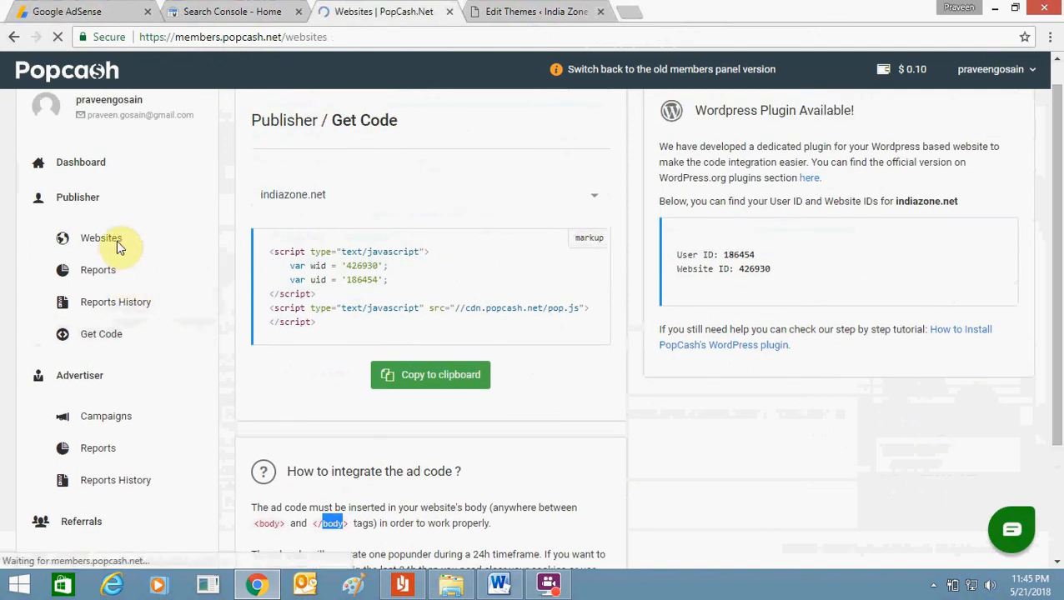
click(100, 237)
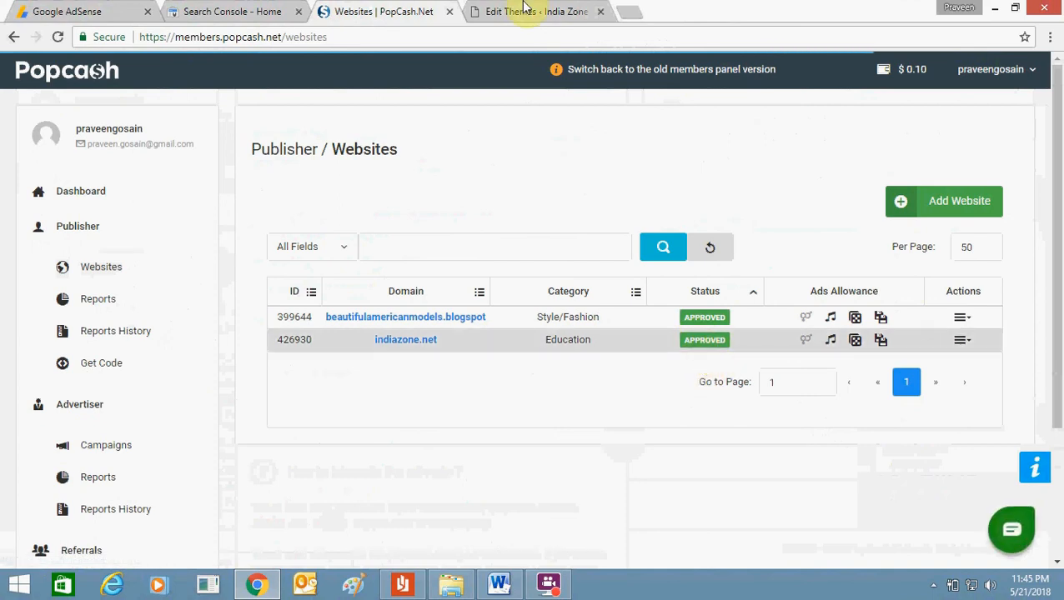
click(631, 10)
text(indiazone.net)
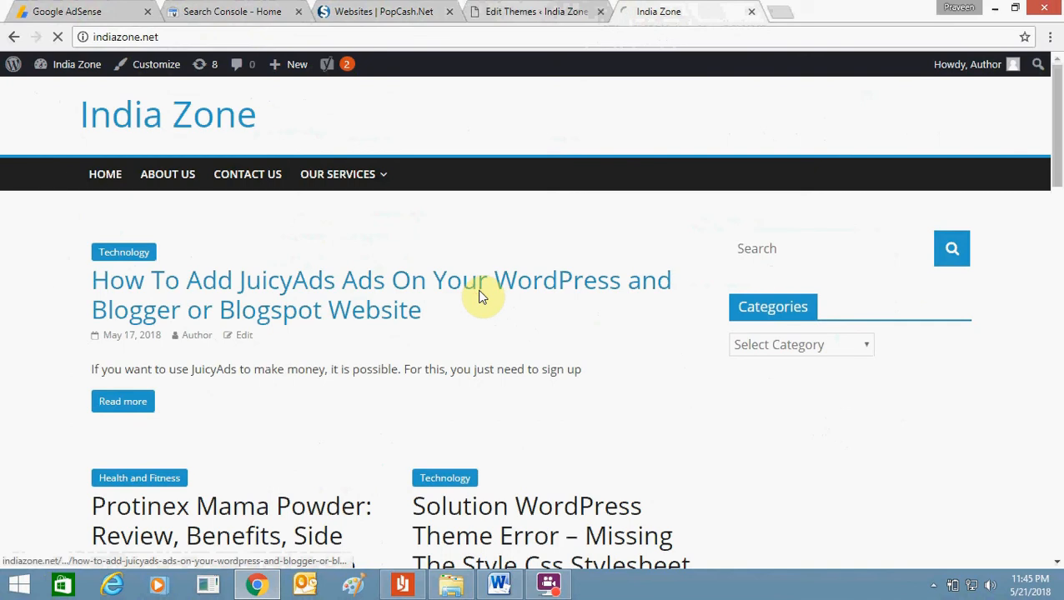
Step: Read through the 'How To Add JuicyAds Ads' article on the live India Zone site
click(381, 294)
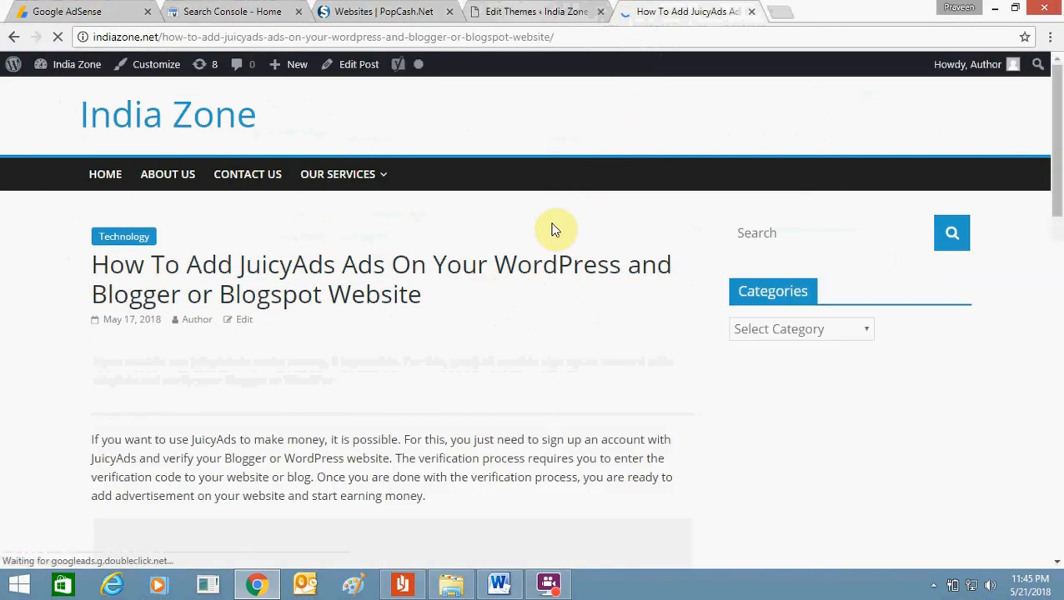
scroll(down, 3)
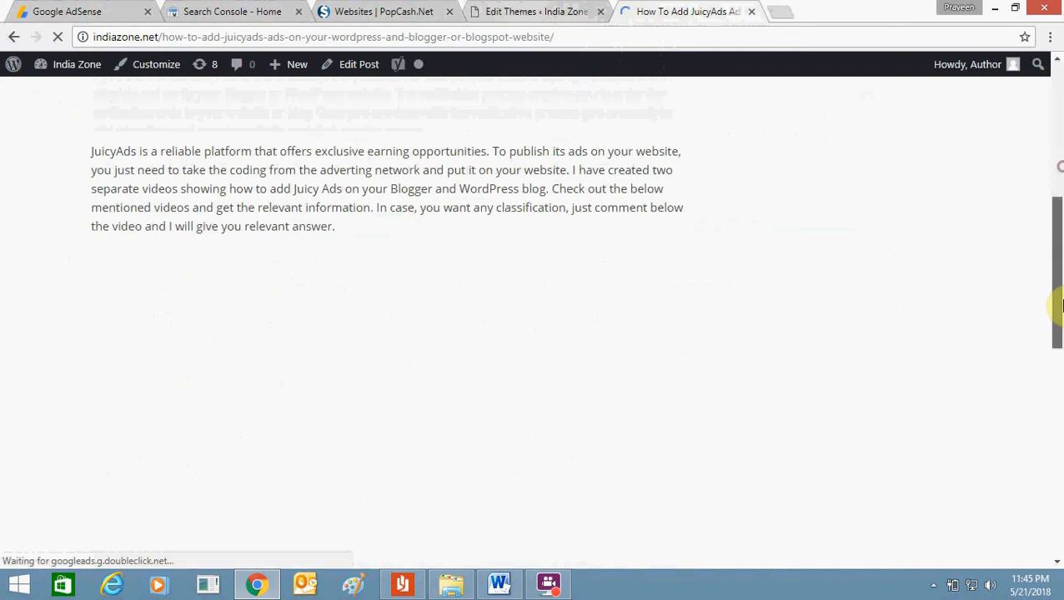
scroll(up, 3)
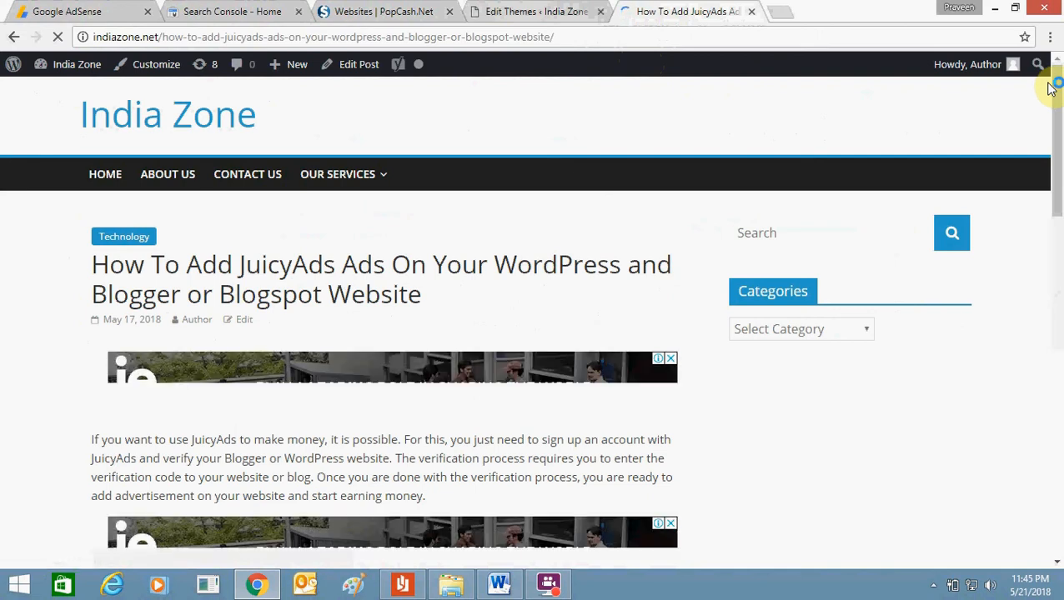
click(323, 36)
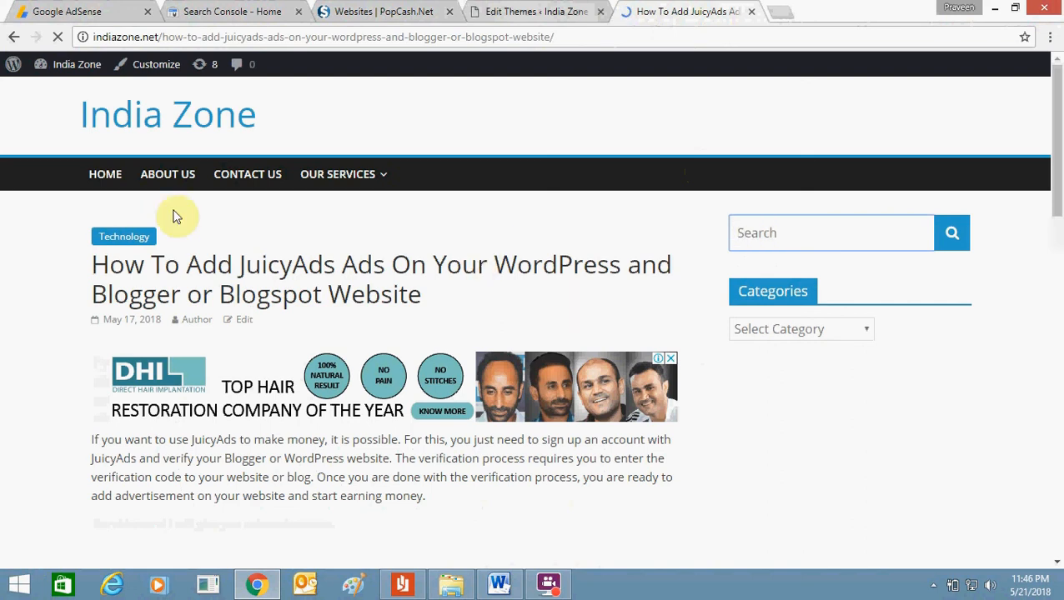
Step: Go back to the India Zone homepage via HOME after the banner ad loads
click(105, 174)
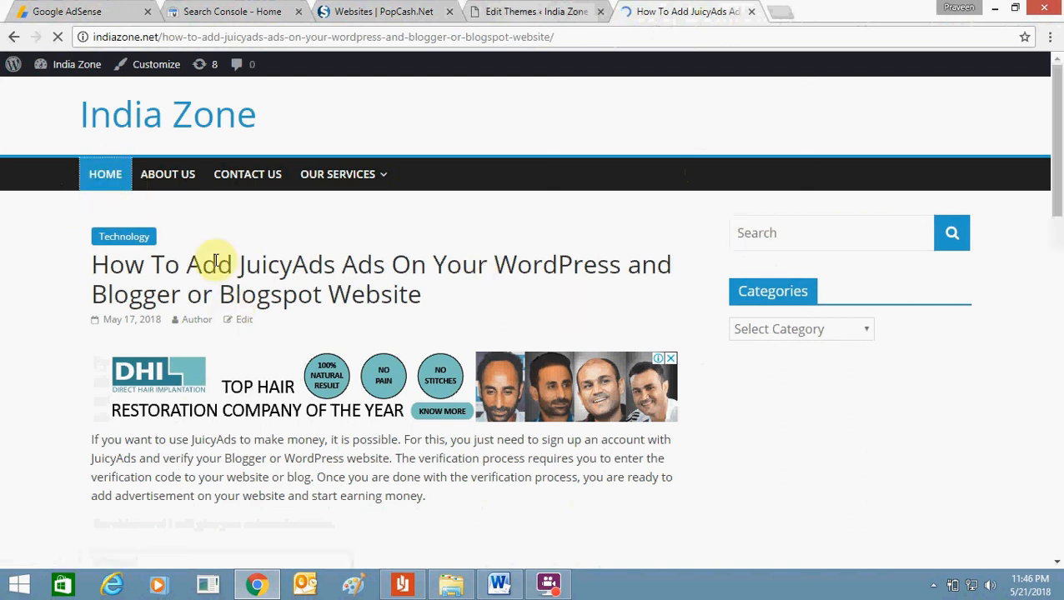
click(166, 113)
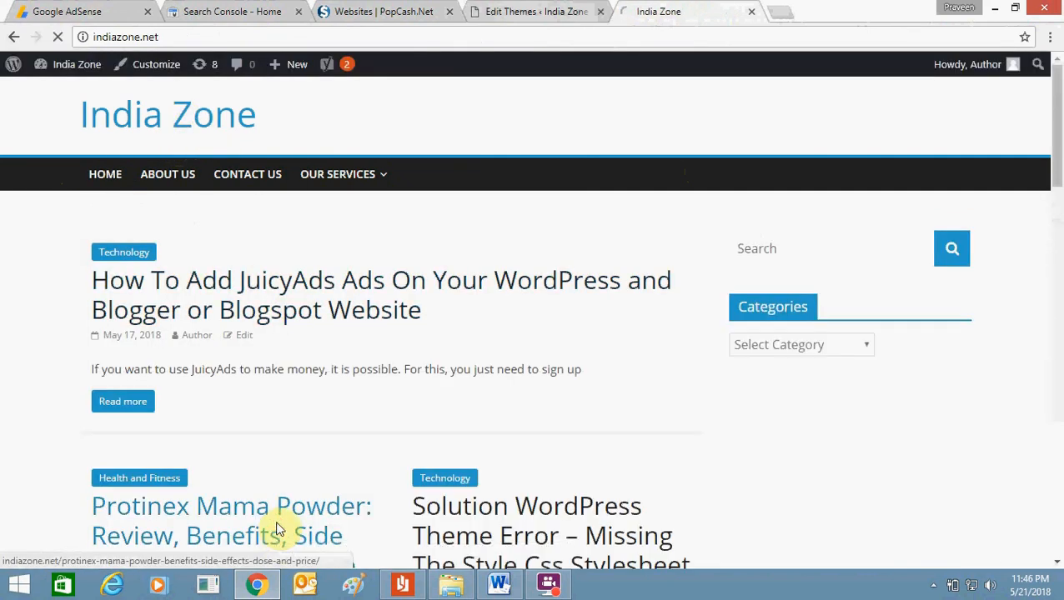
Step: Load indiazone.net in an incognito window and start the JuicyAds article
click(230, 507)
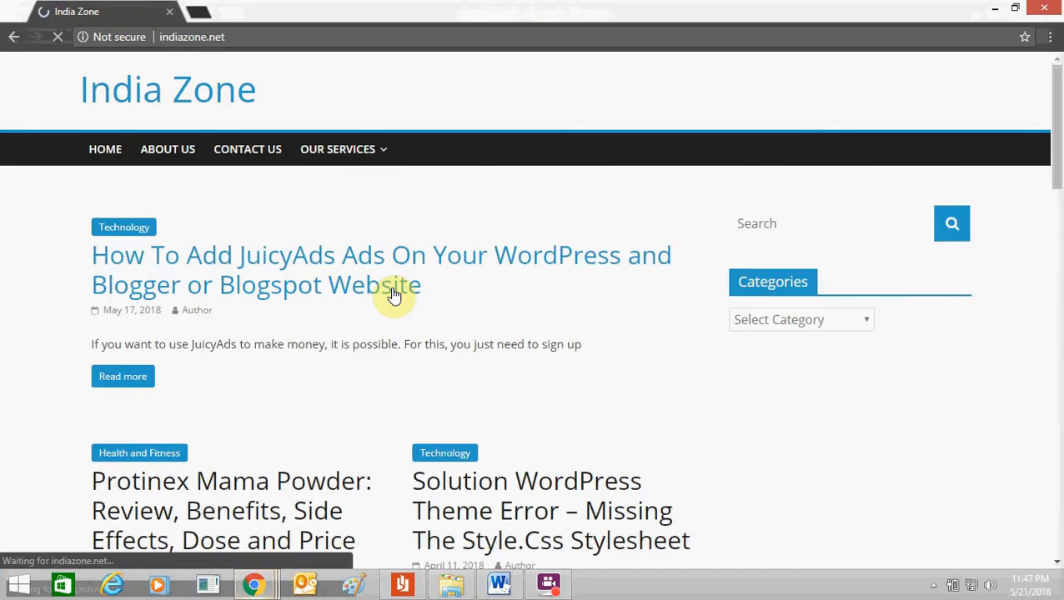
click(380, 270)
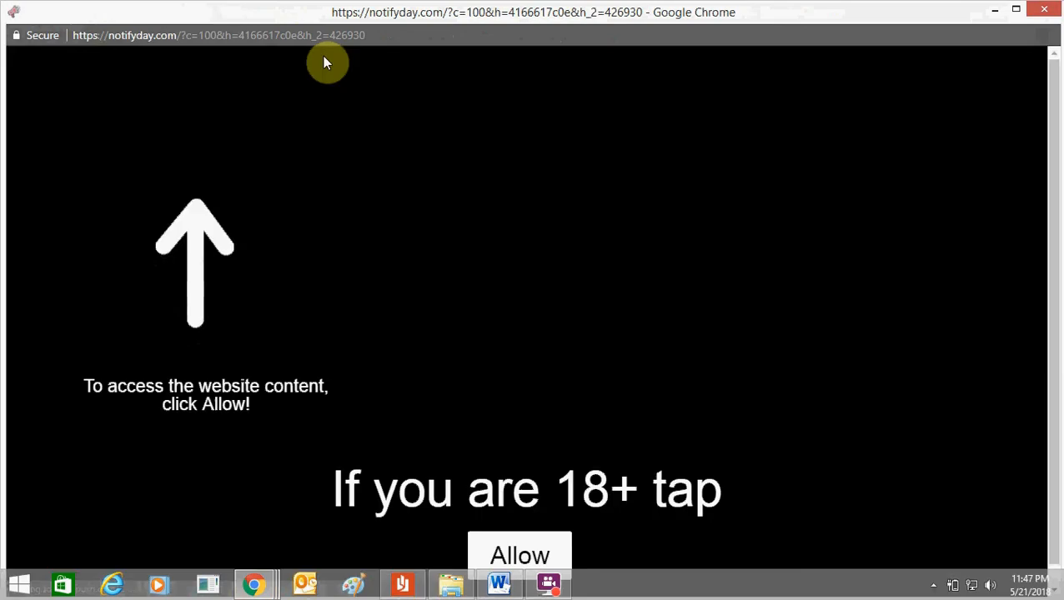
mouse_move(409, 63)
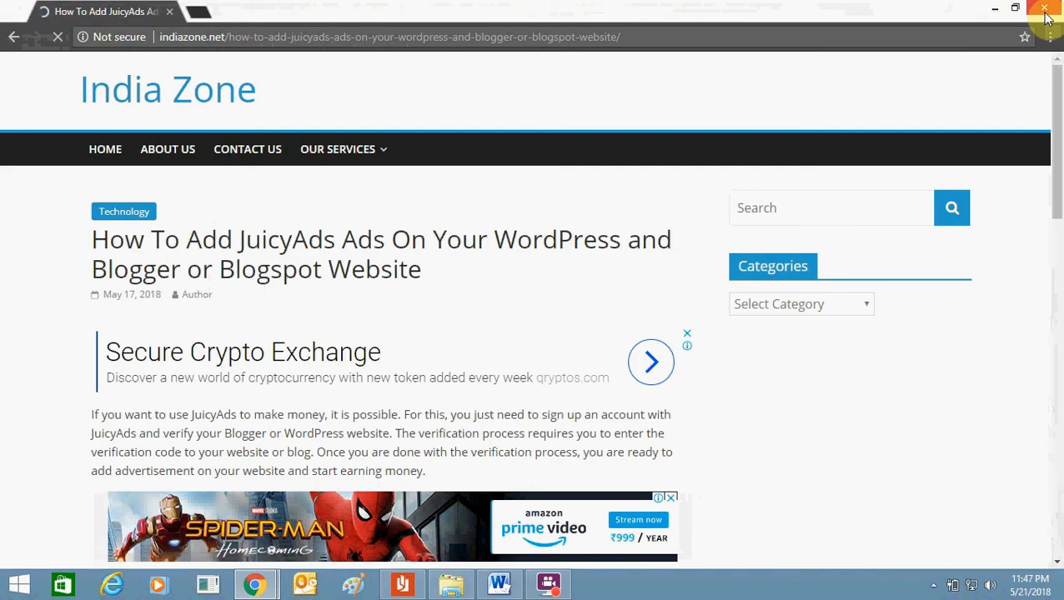
Step: Close the notifyday pop-under and view the article with its crypto and Prime Video banners
click(832, 207)
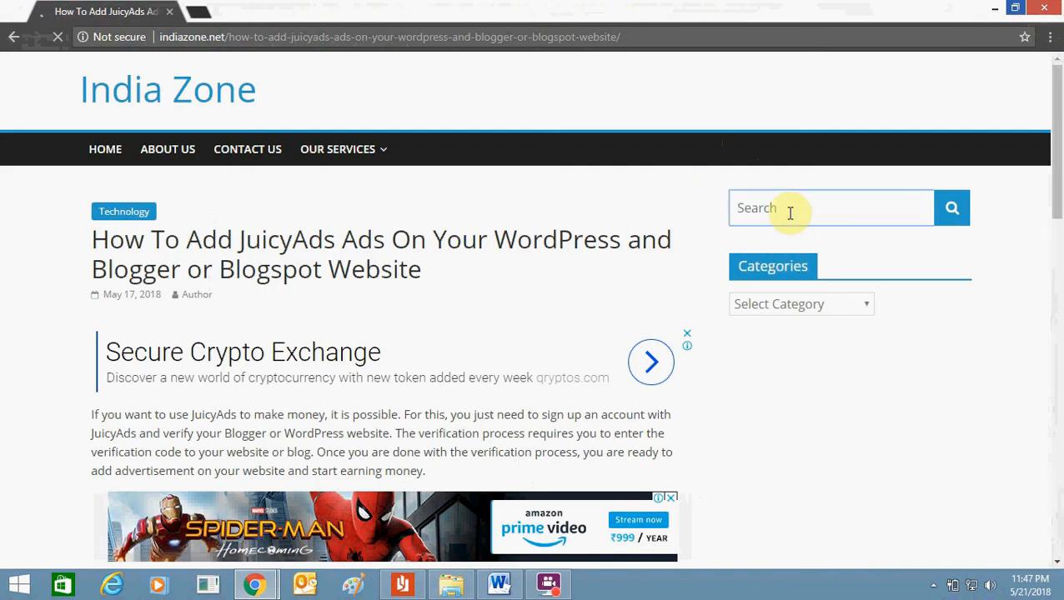